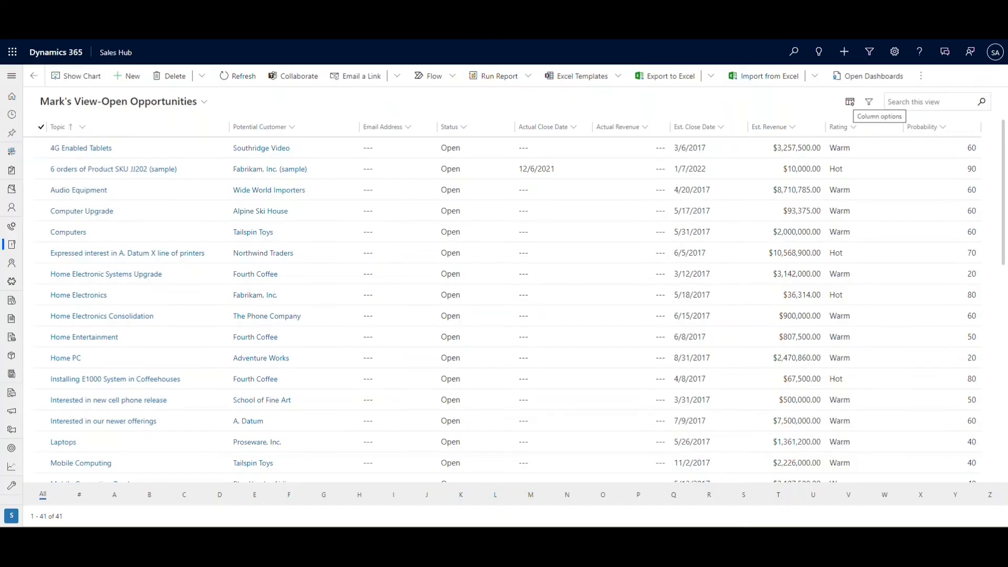
# Remove Actual Close Date and the other unwanted columns and apply the six-column layout
pyautogui.click(850, 102)
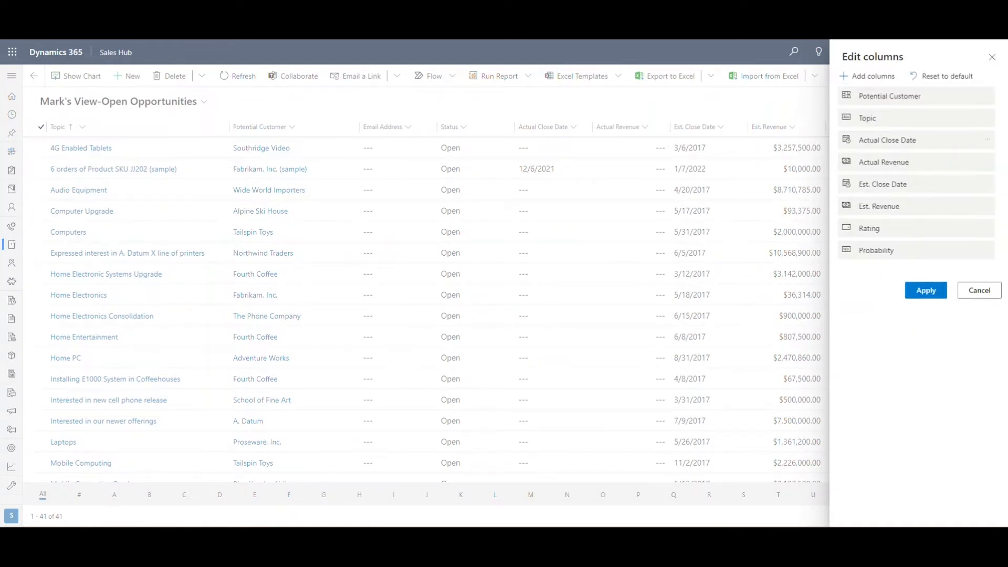
pyautogui.click(983, 140)
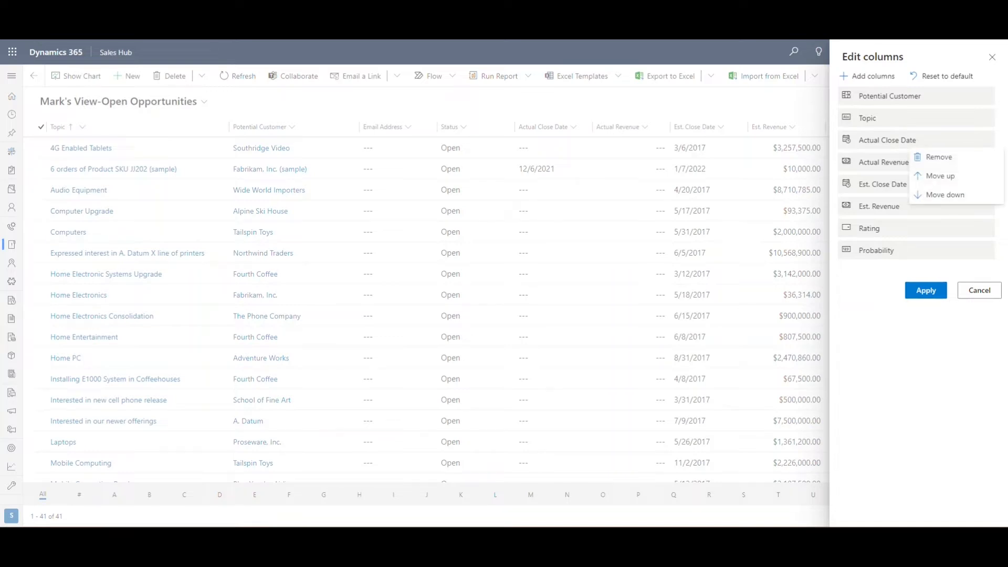
pyautogui.click(938, 157)
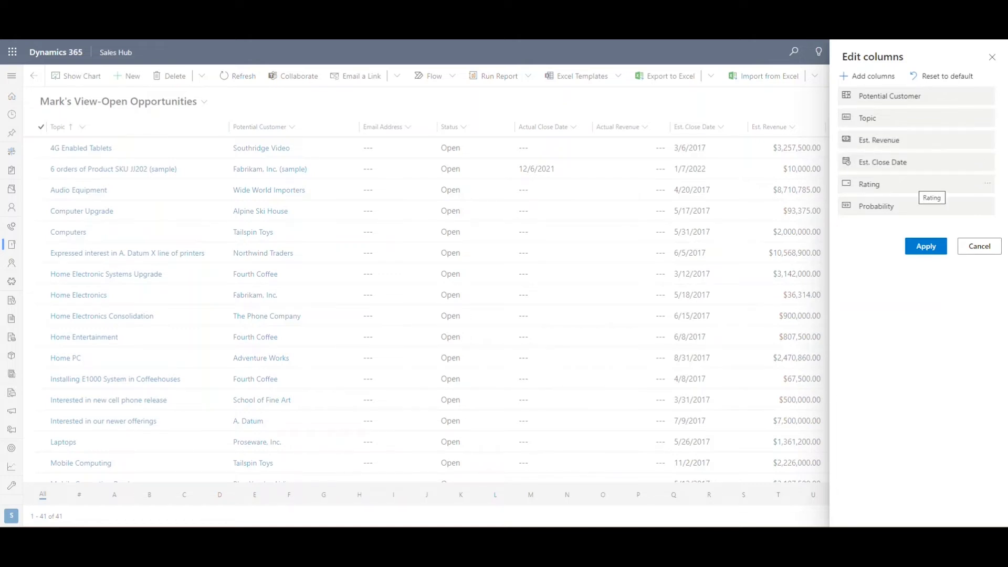
pyautogui.click(926, 246)
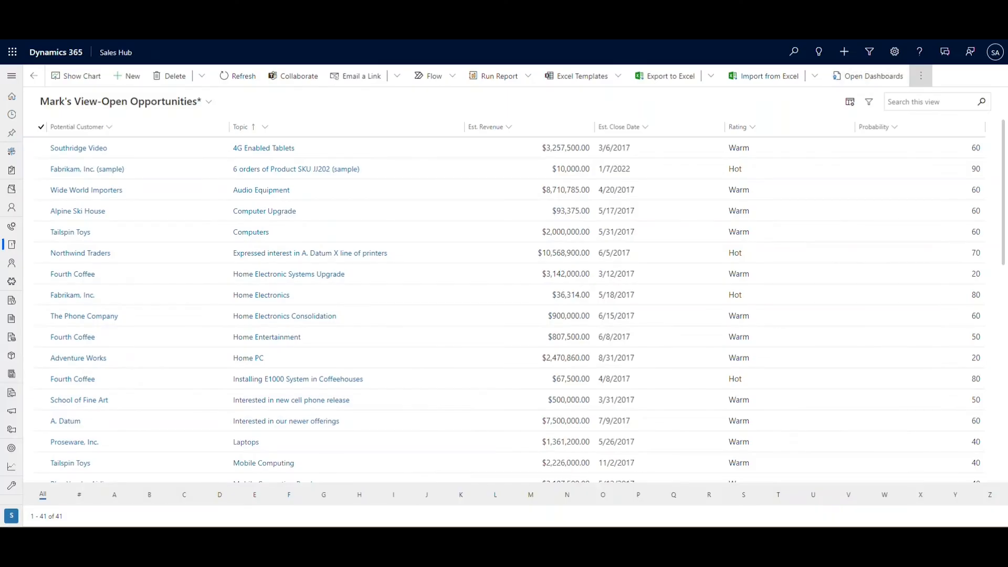
# Save the column changes to Mark's View-Open Opportunities and confirm
pyautogui.click(920, 75)
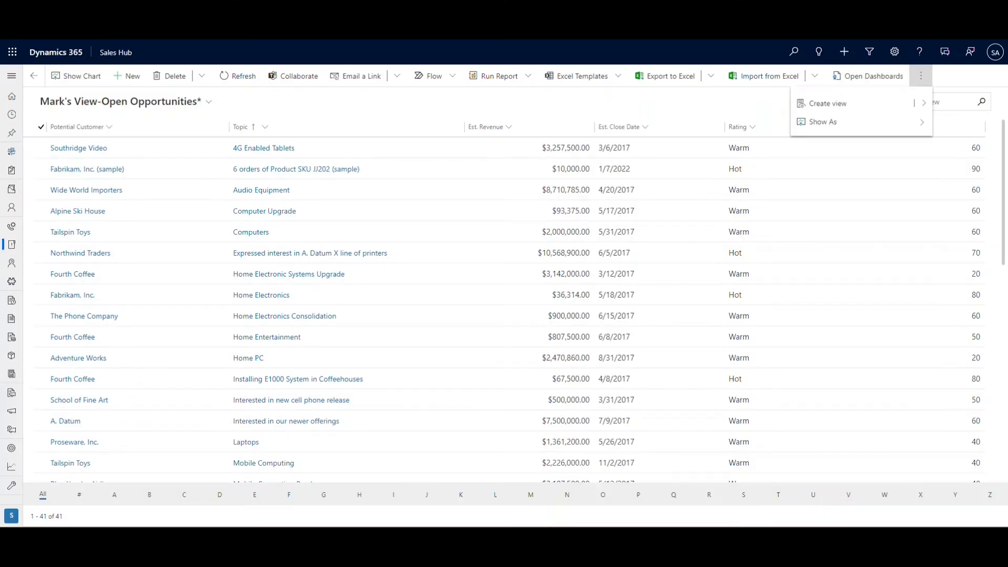
pyautogui.click(827, 103)
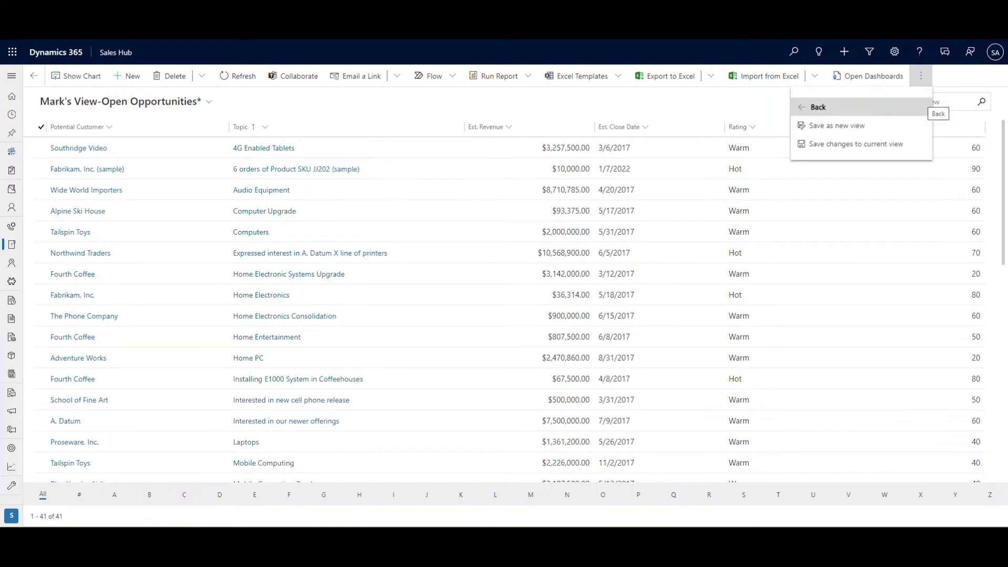
pyautogui.moveTo(855, 143)
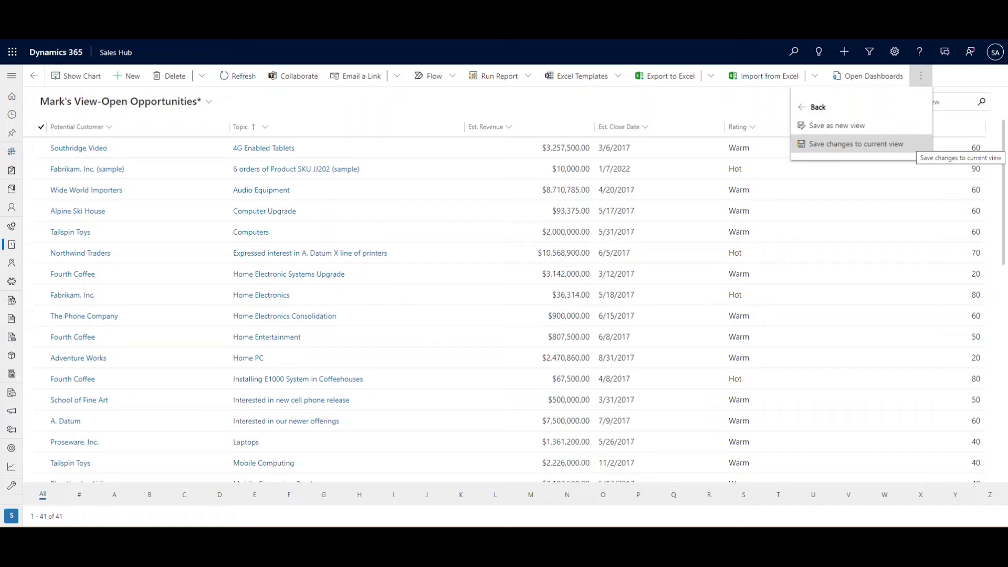
pyautogui.click(856, 144)
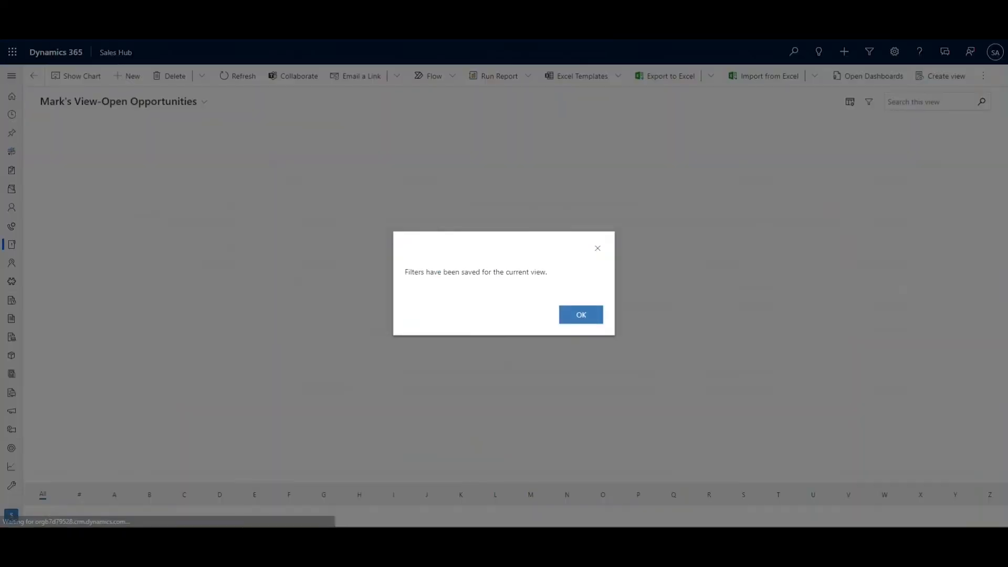
pyautogui.click(581, 315)
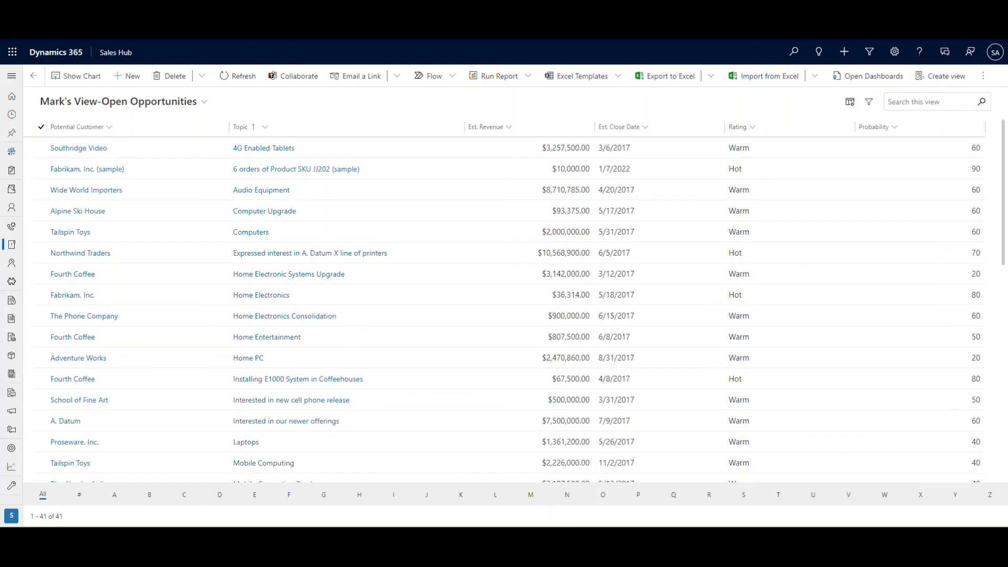
pyautogui.moveTo(869, 102)
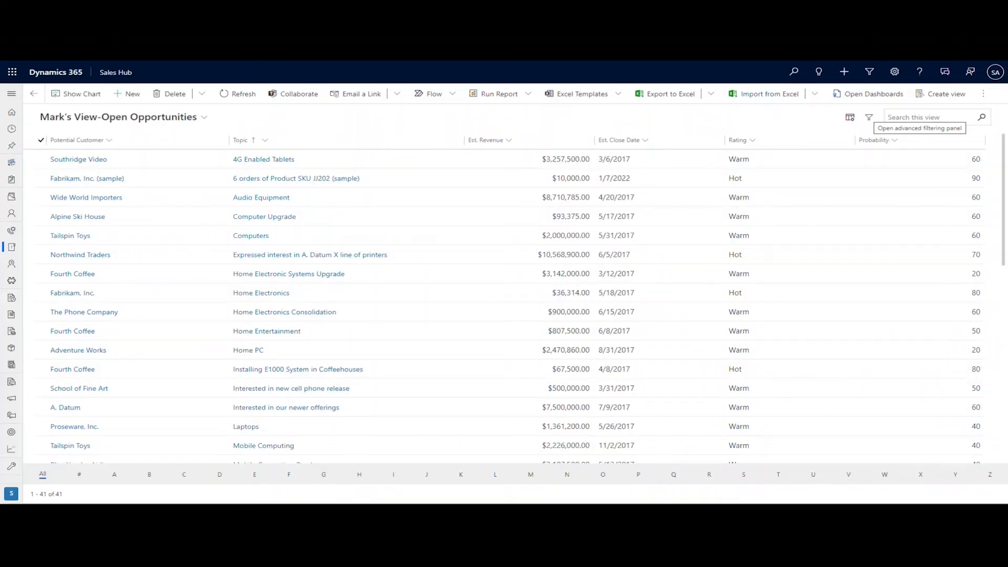
# Add an advanced filter Est. Revenue is greater than 1000000 and apply it
pyautogui.click(869, 117)
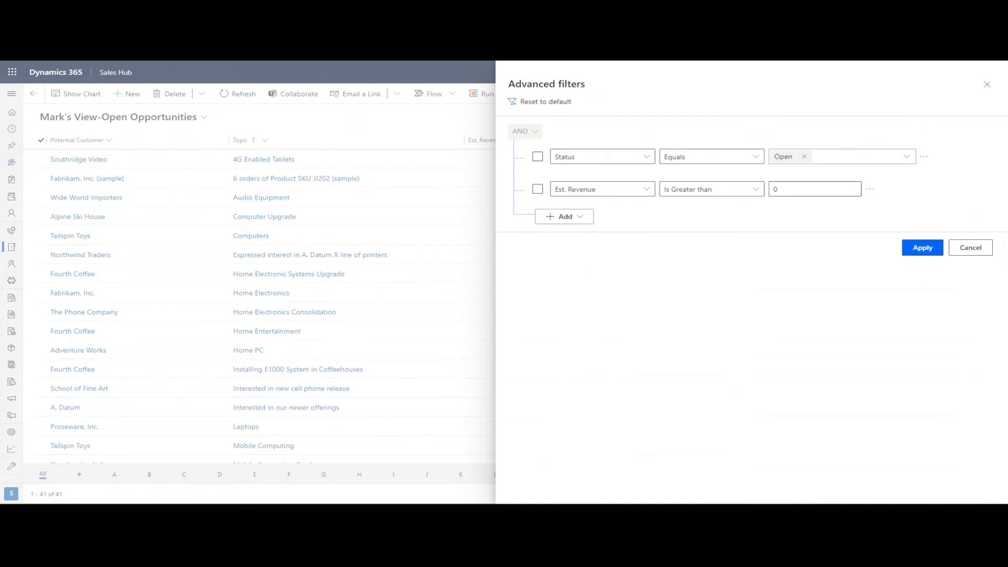
pyautogui.click(814, 189)
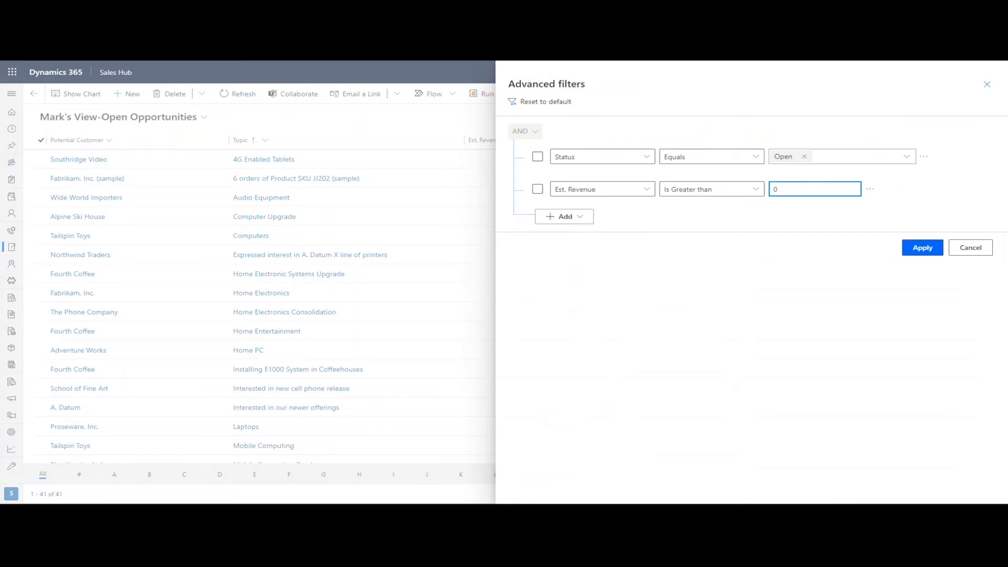
pyautogui.click(921, 246)
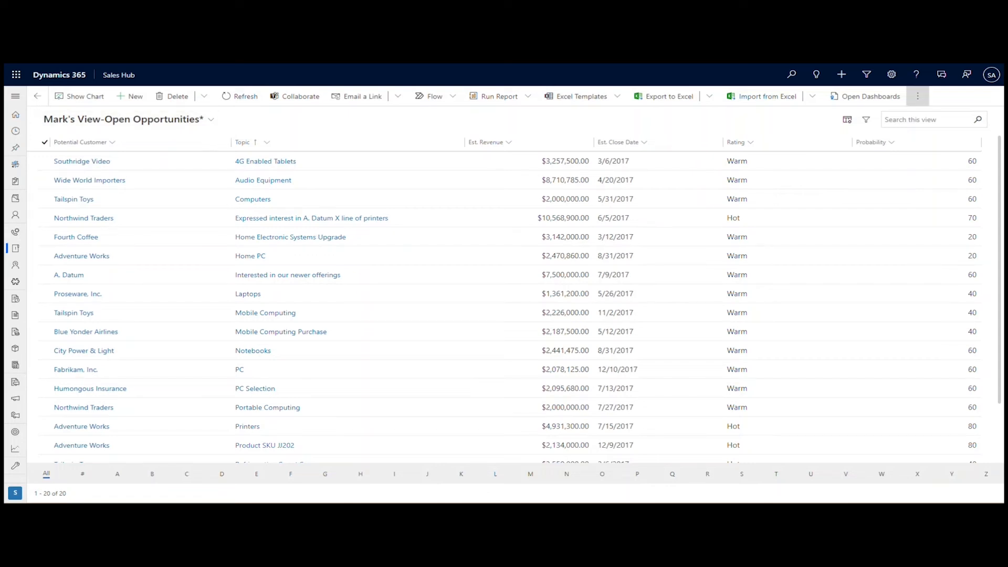
# Save as a new view named Mark's View-Open Opportunities over $1M
pyautogui.click(918, 96)
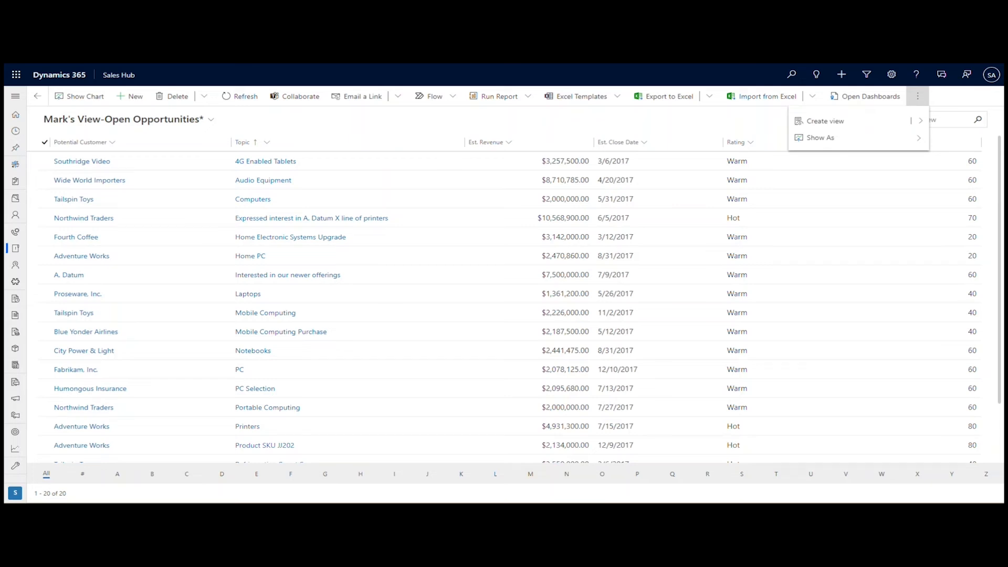
pyautogui.click(825, 121)
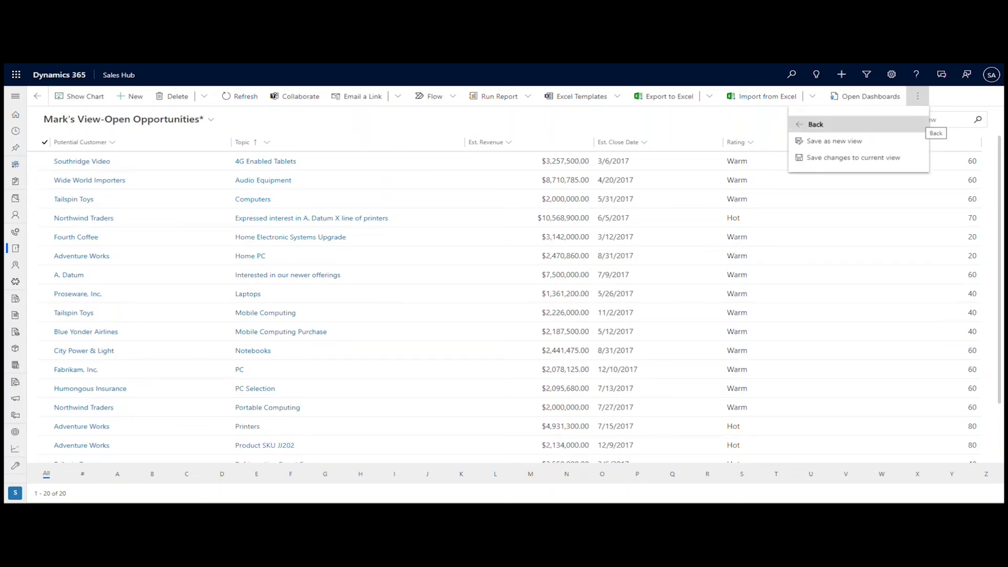
pyautogui.click(834, 141)
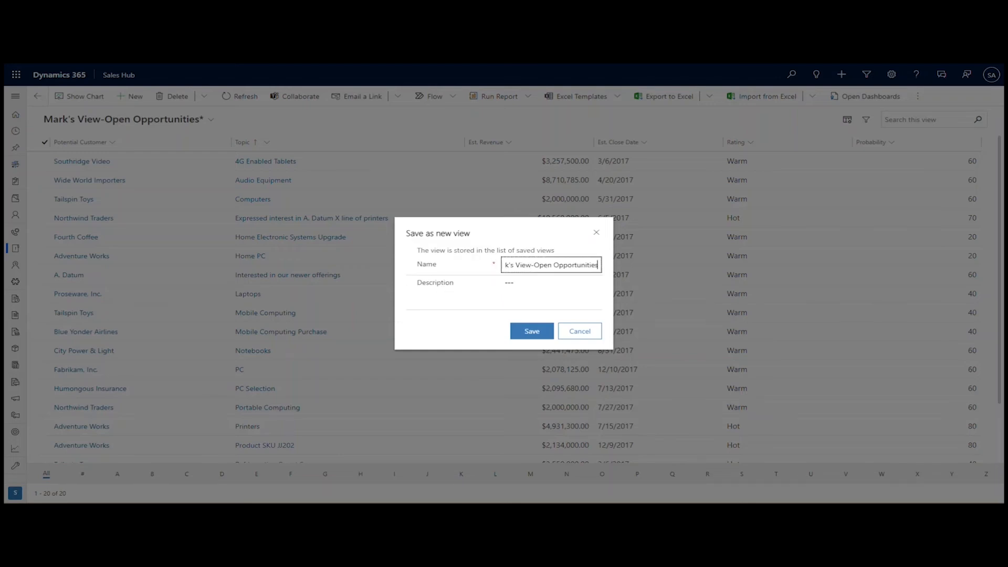
pyautogui.write('Open Opportunities over $1M')
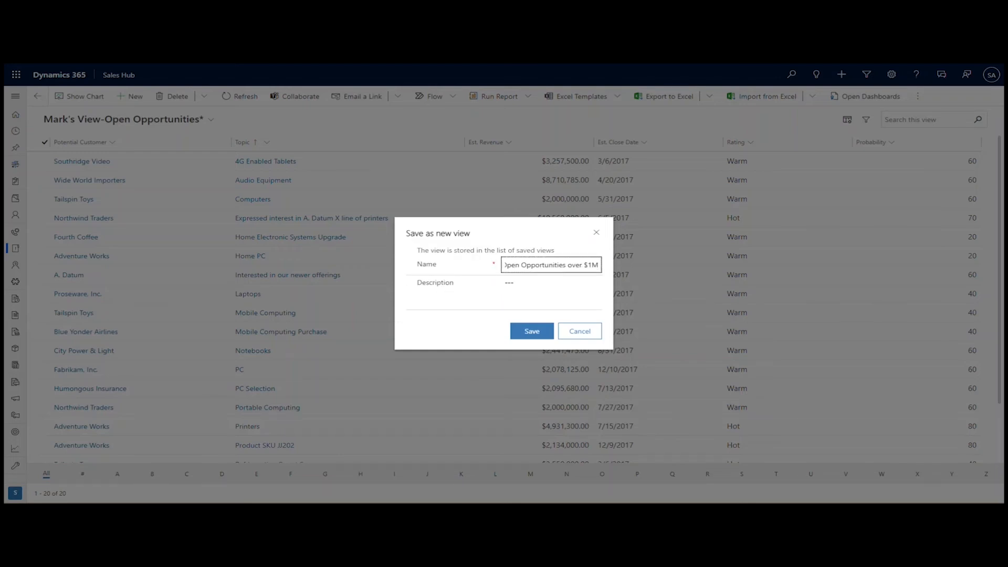
pyautogui.click(532, 330)
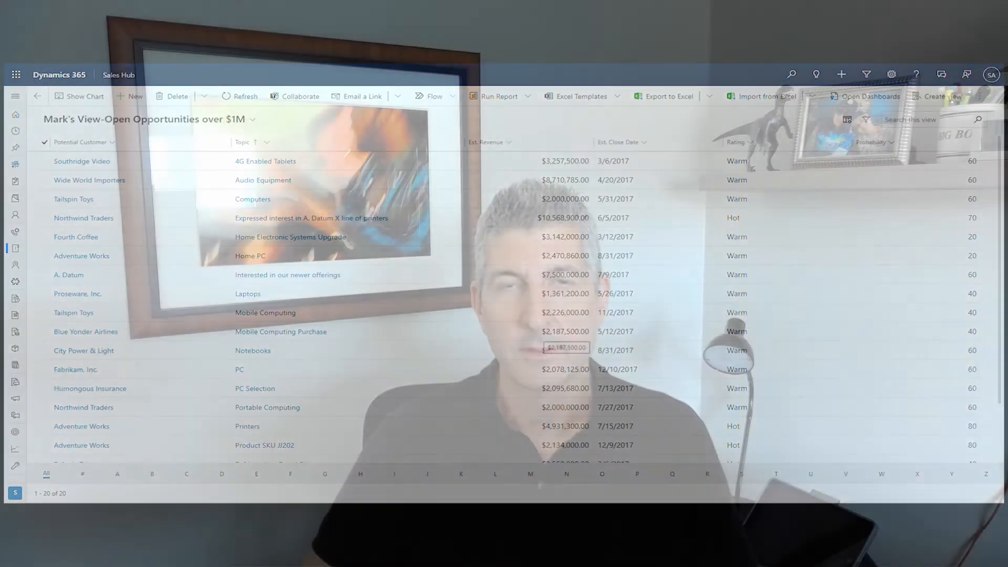